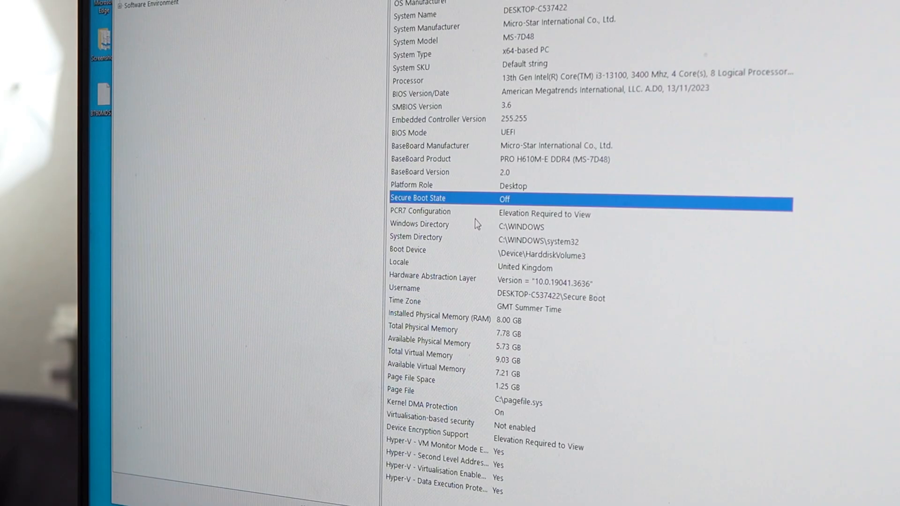
pyautogui.moveTo(460, 339)
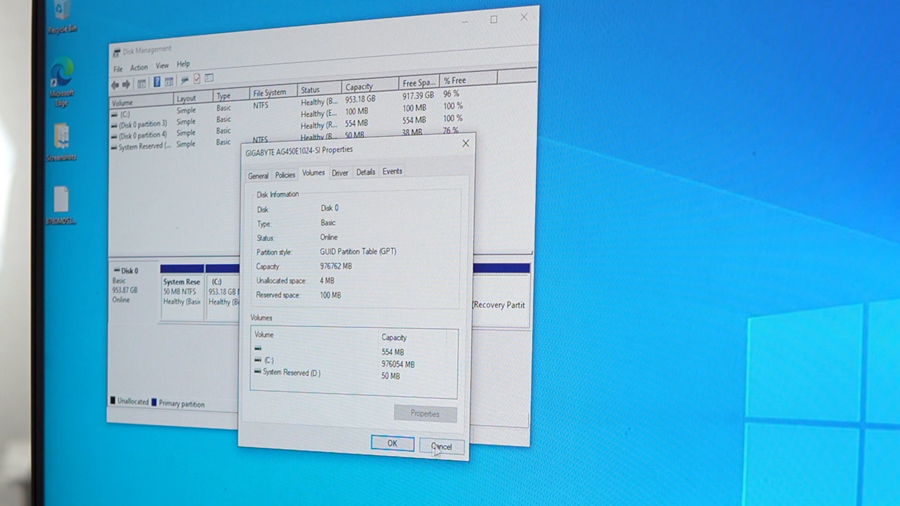
# Cancel out of the system disk's properties after confirming its GPT partition style
pyautogui.click(442, 444)
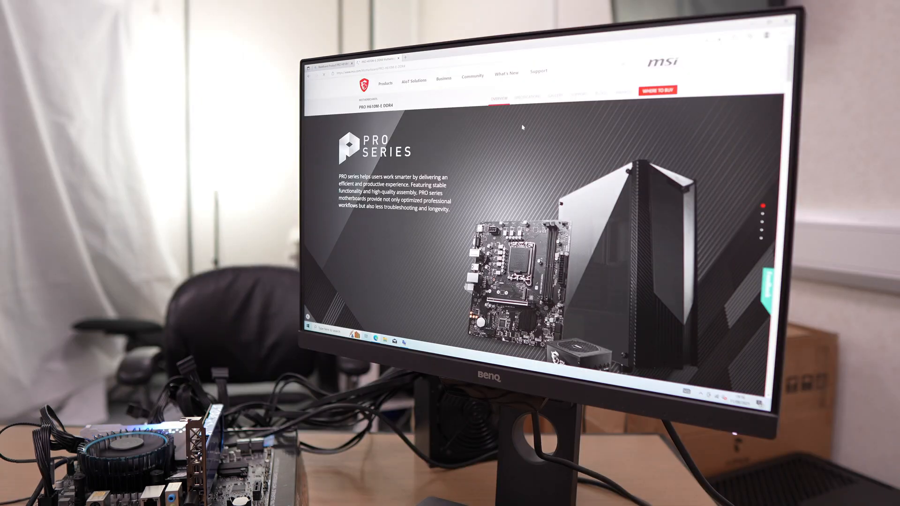
# Download the top BIOS entry from the PRO H610M-E DDR4 Drivers & Downloads list
pyautogui.click(528, 96)
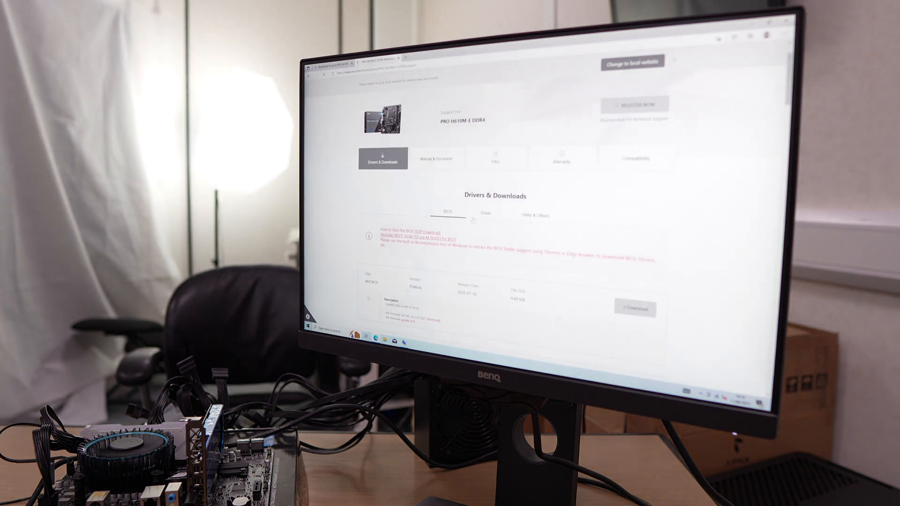
pyautogui.scroll(-3)
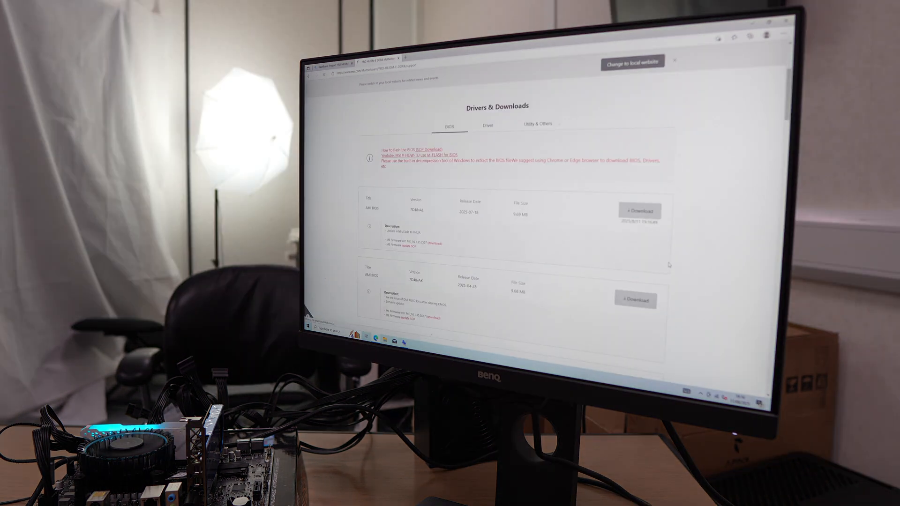
pyautogui.click(640, 211)
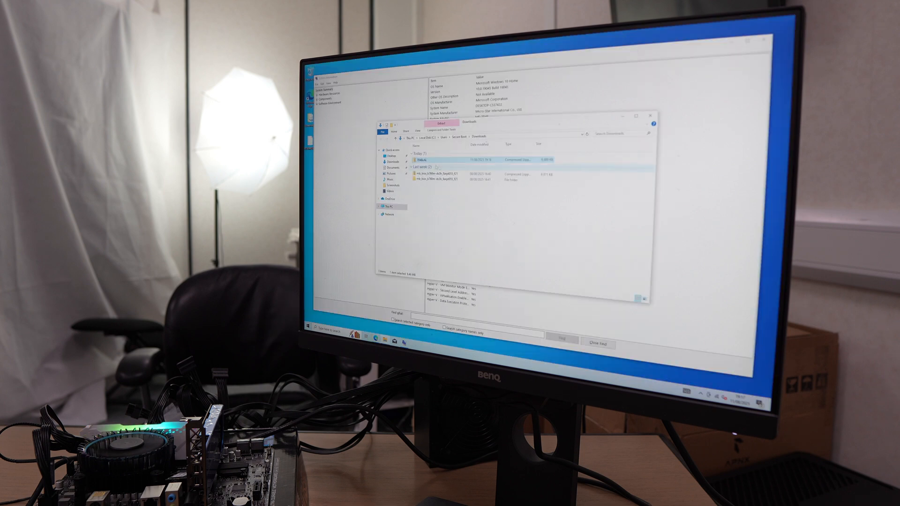
# Extract All on the downloaded BIOS zip into the default Downloads folder
pyautogui.rightClick(425, 160)
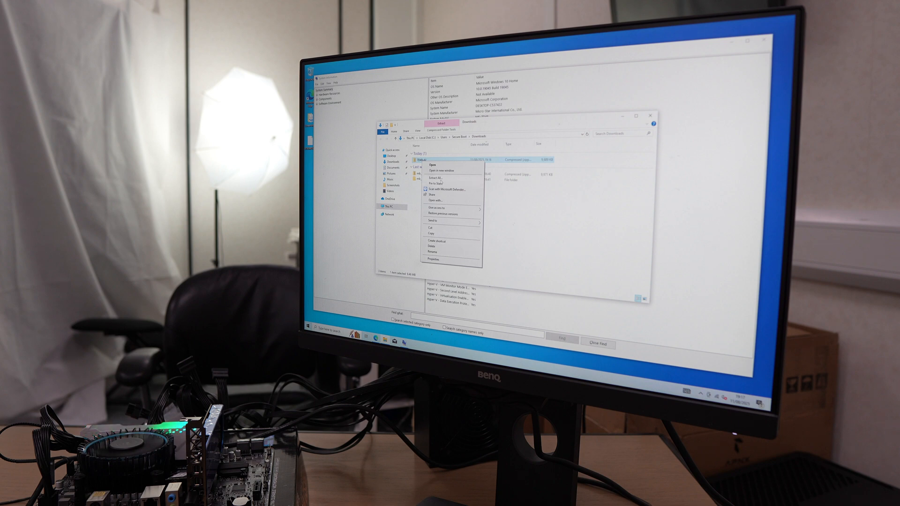
pyautogui.click(436, 174)
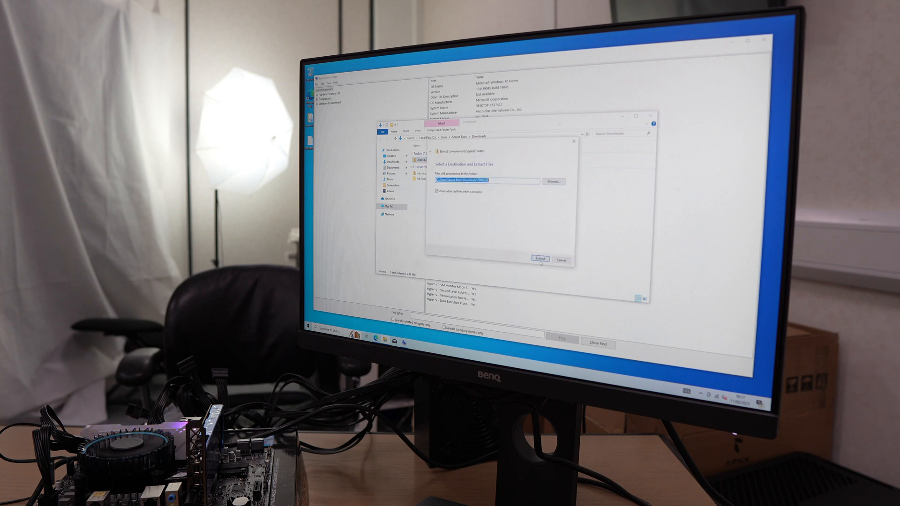
pyautogui.click(539, 259)
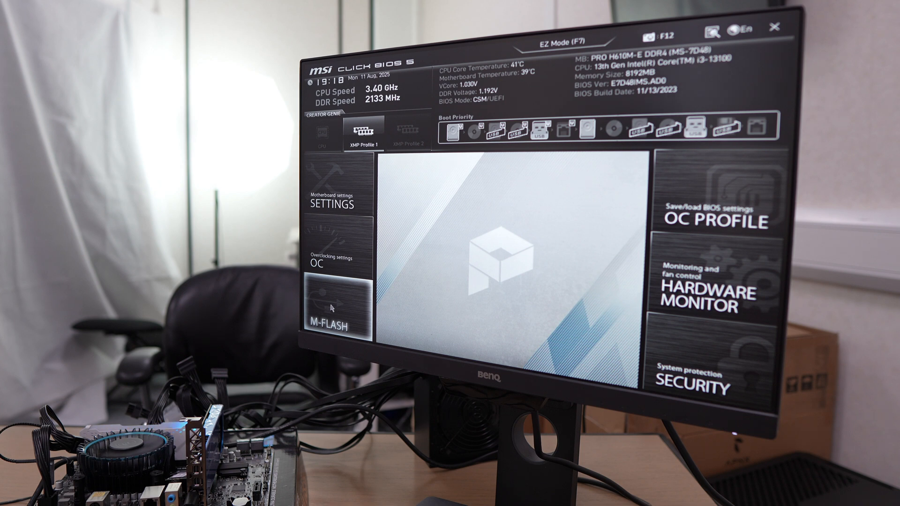
# Reboot into M-Flash and flash E7D48IMS.AL0 from the USB drive, confirming Yes
pyautogui.click(334, 322)
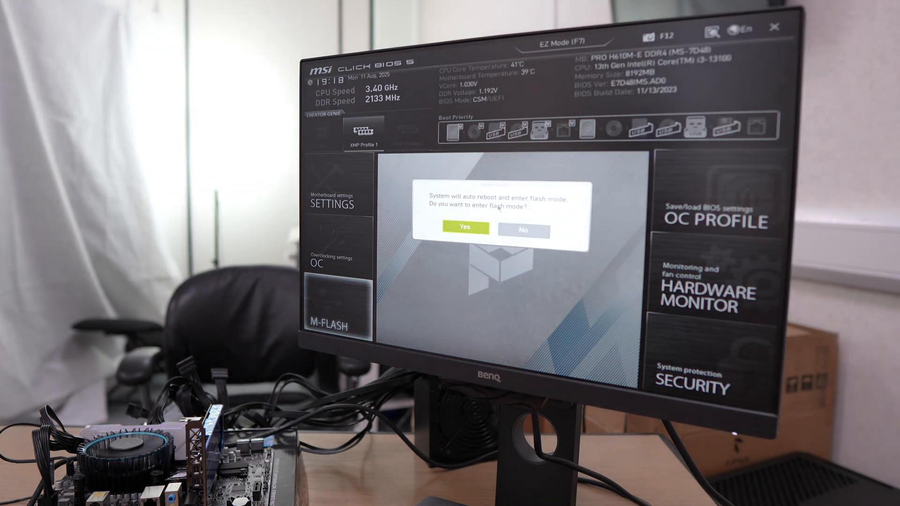
pyautogui.click(466, 227)
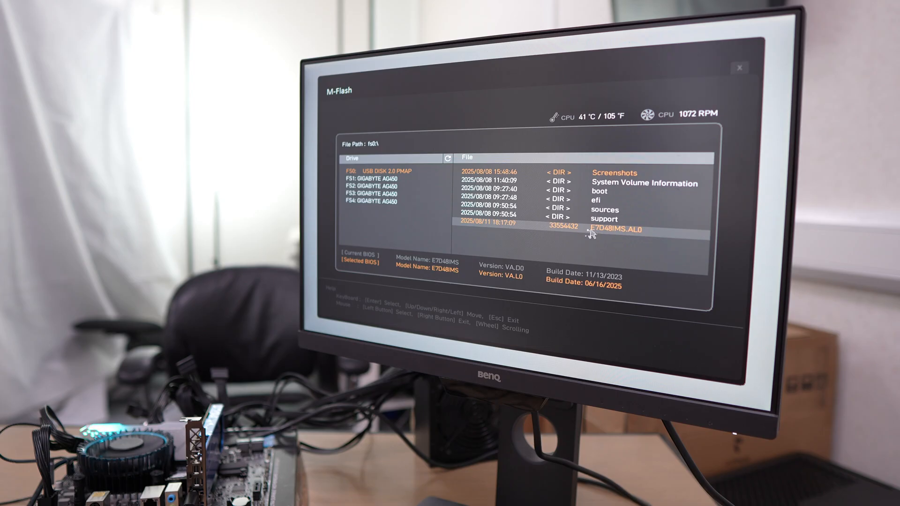
pyautogui.click(614, 230)
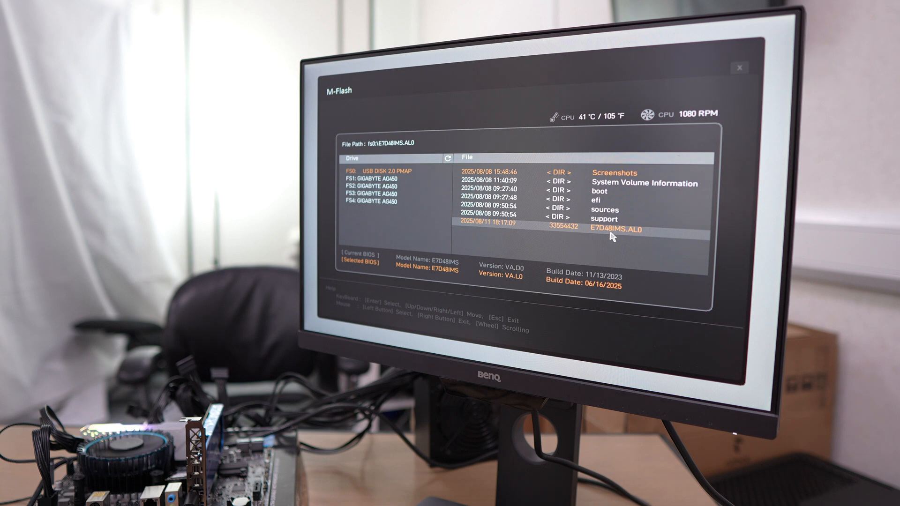
pyautogui.click(613, 230)
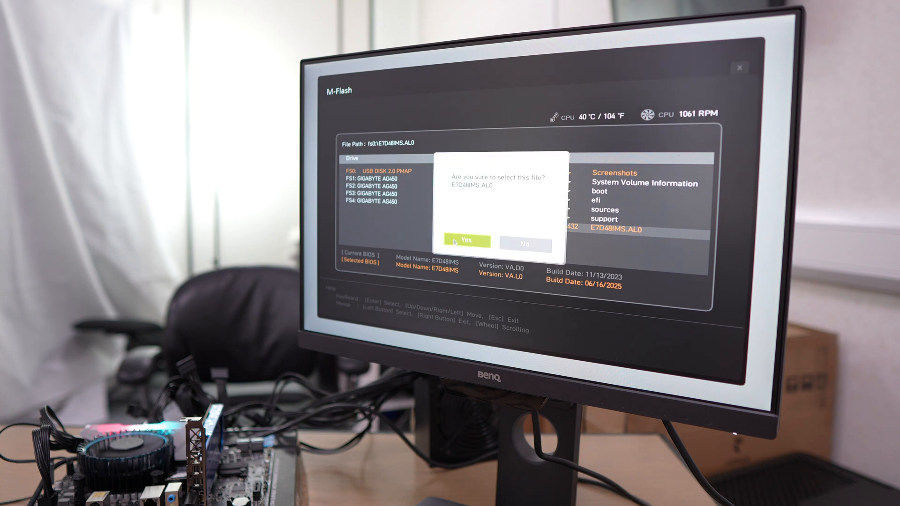
pyautogui.click(468, 240)
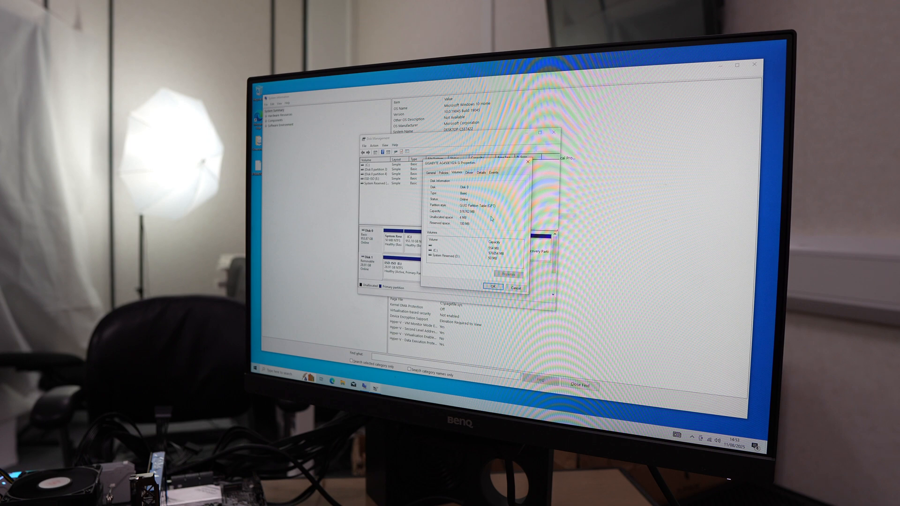
# Close the disk properties with OK after checking the Volumes partition style
pyautogui.click(492, 287)
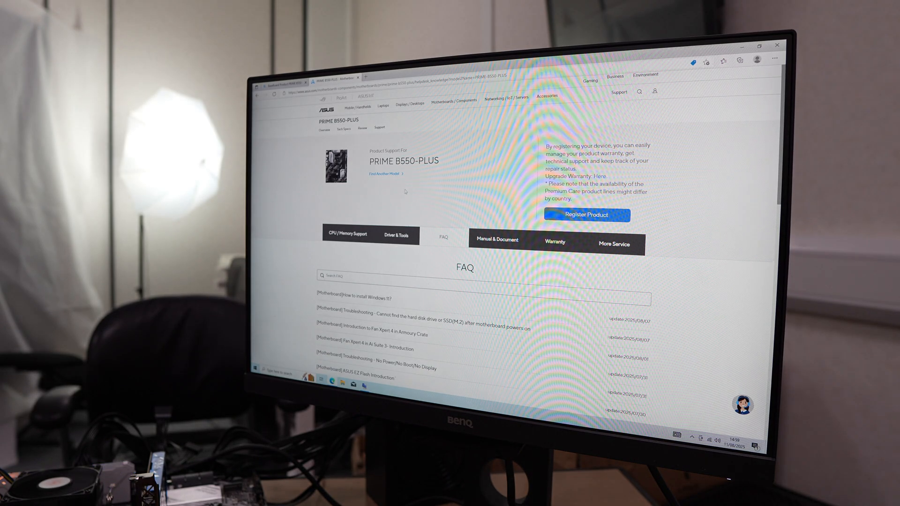
# Reach the PRIME B550-PLUS BIOS & Firmware listing under Driver & Tools and download the BIOS
pyautogui.click(398, 234)
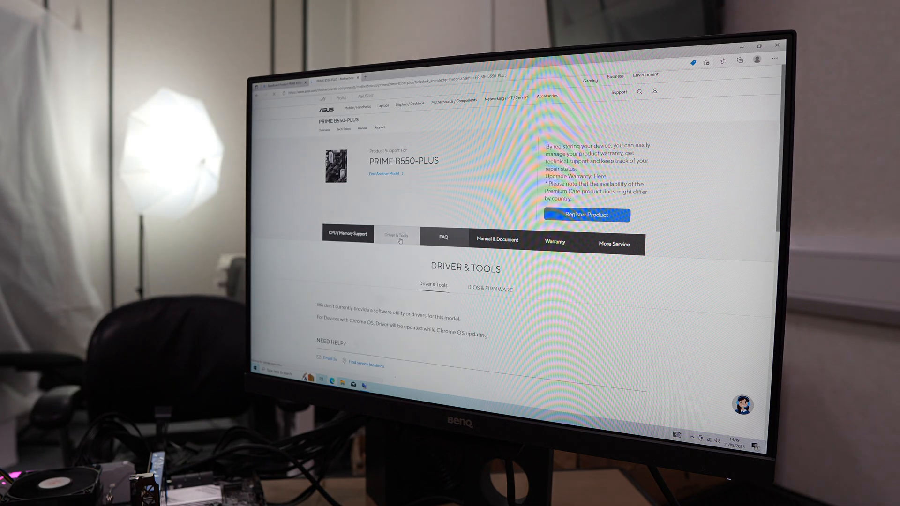
pyautogui.click(489, 289)
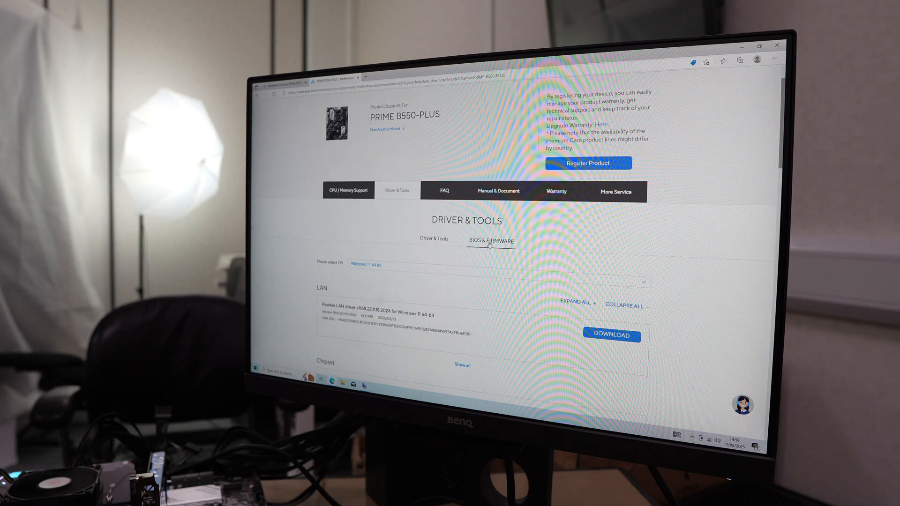
pyautogui.click(490, 240)
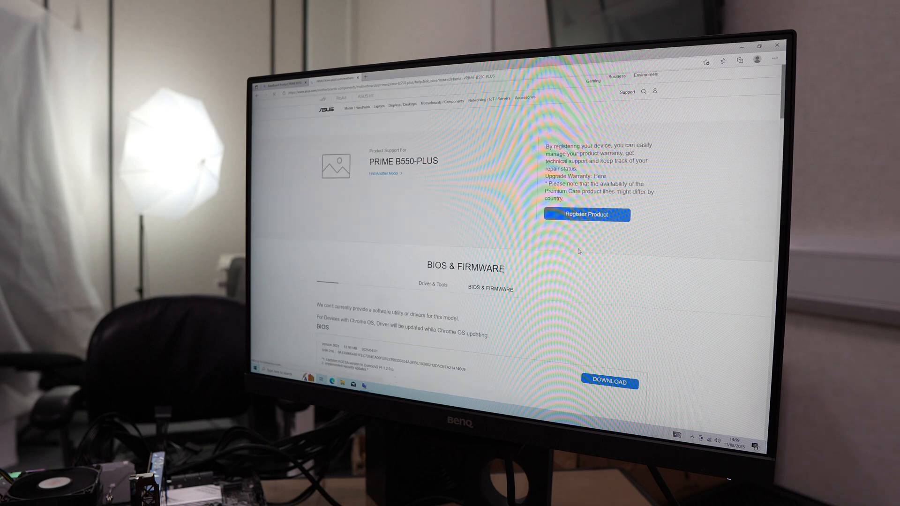
pyautogui.scroll(-3)
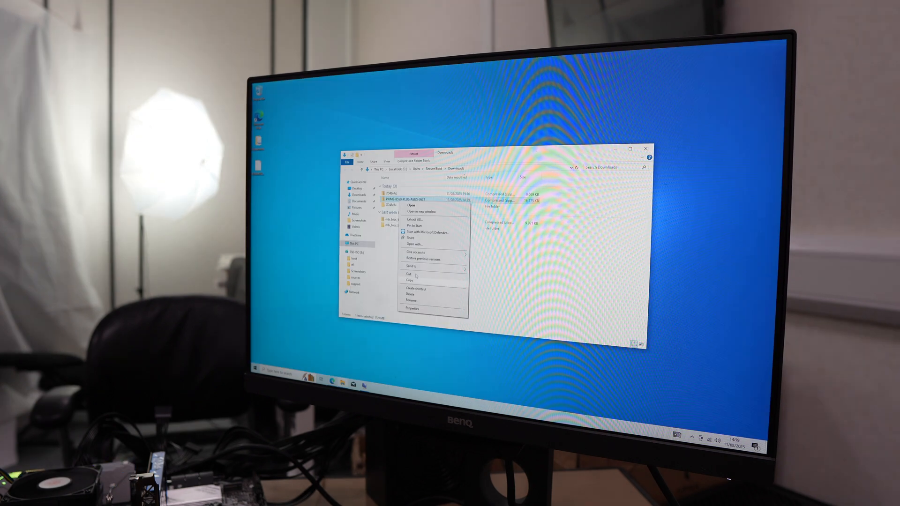
# Start extracting the PRIME B550-PLUS BIOS zip in Downloads
pyautogui.click(415, 220)
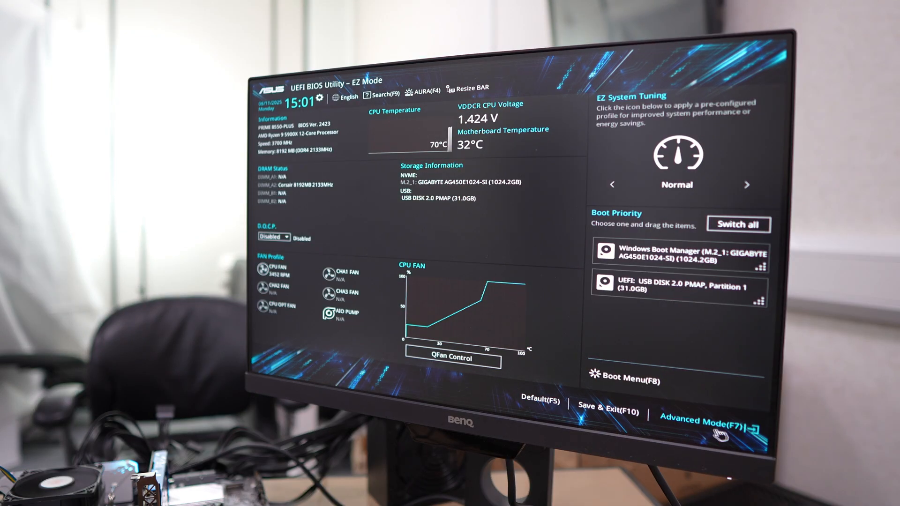
# Run ASUS EZ Flash 3 from Advanced Mode and flash PRIME-B550-PLUS-ASUS-3621.CAP from fs0
pyautogui.click(698, 422)
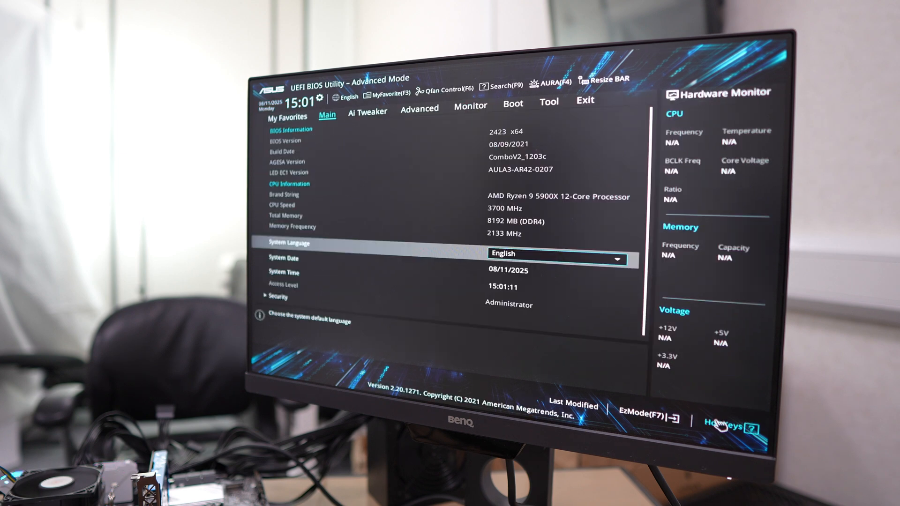
pyautogui.click(549, 101)
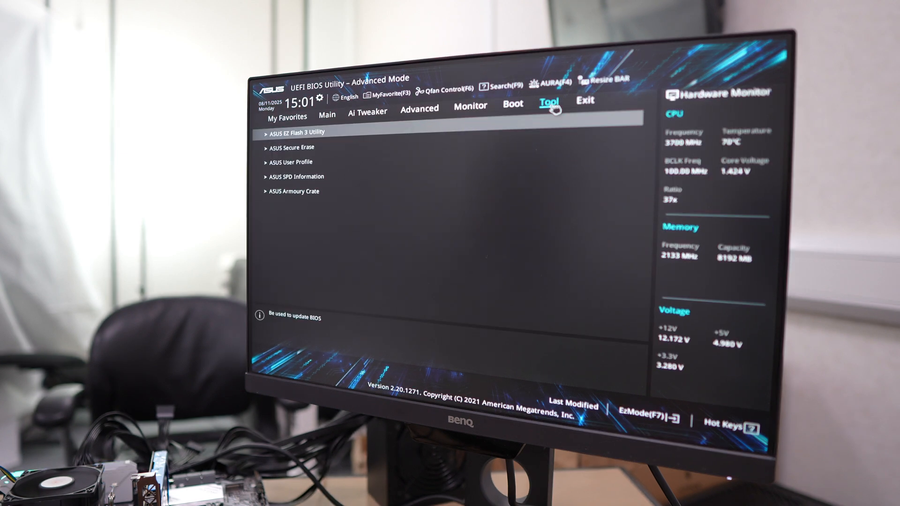
pyautogui.click(297, 132)
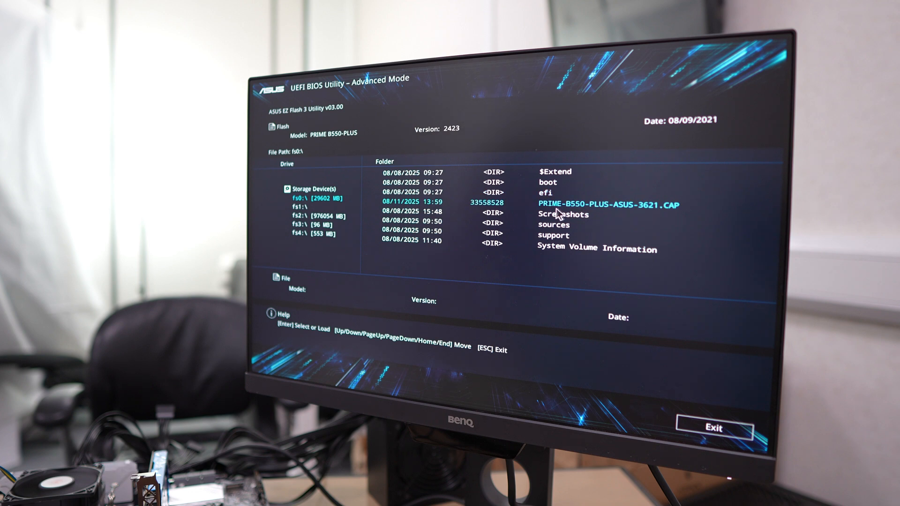
pyautogui.click(608, 205)
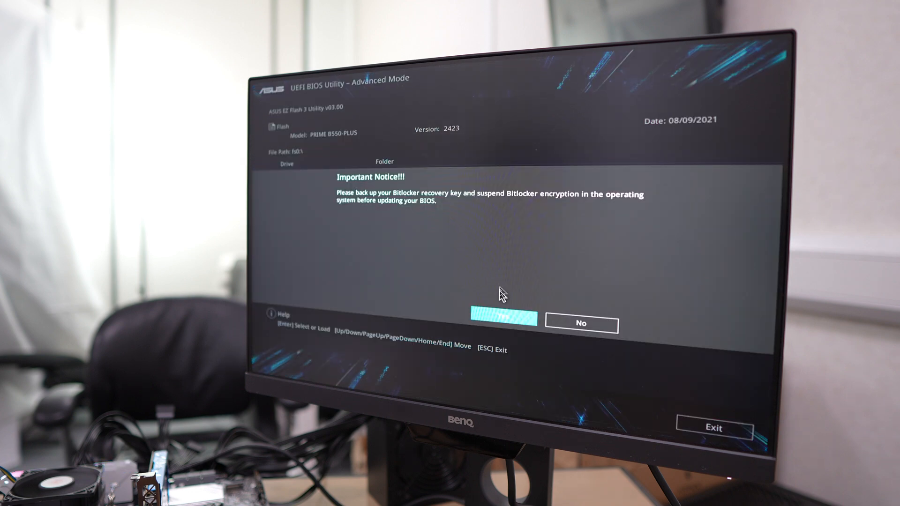
pyautogui.click(502, 319)
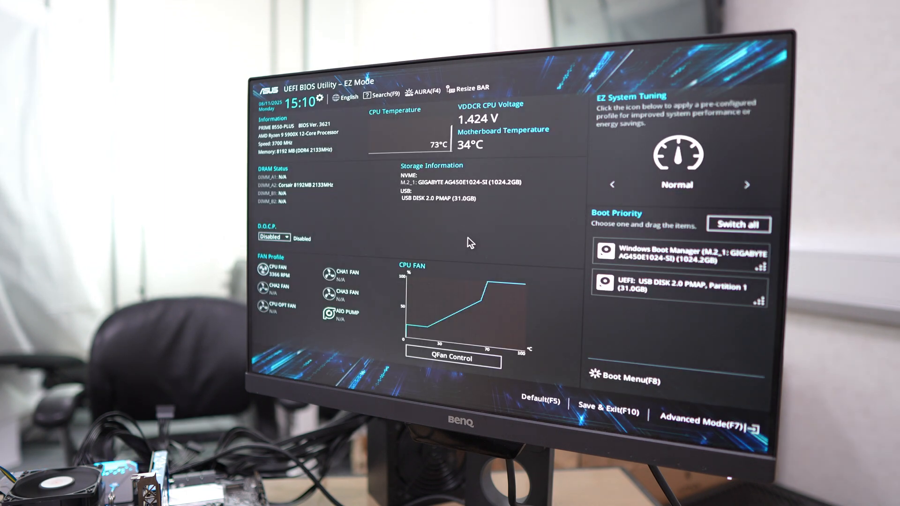
# Dismiss the save-and-reset prompt, then set Secure Boot OS Type to Windows UEFI mode under Boot
pyautogui.click(607, 401)
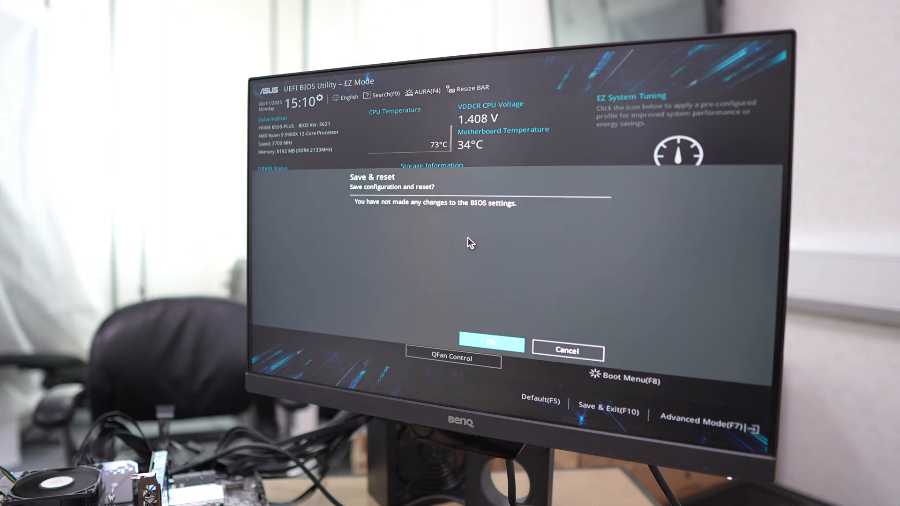
pyautogui.click(491, 342)
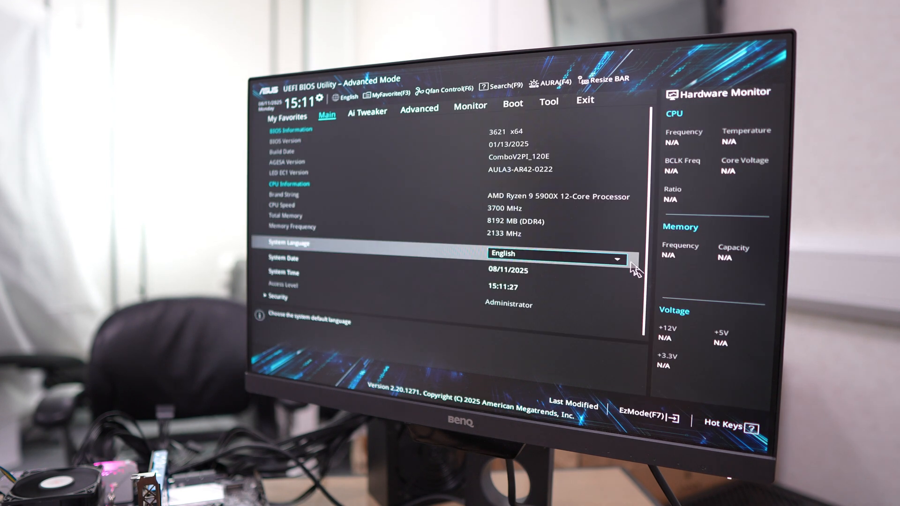
pyautogui.click(512, 104)
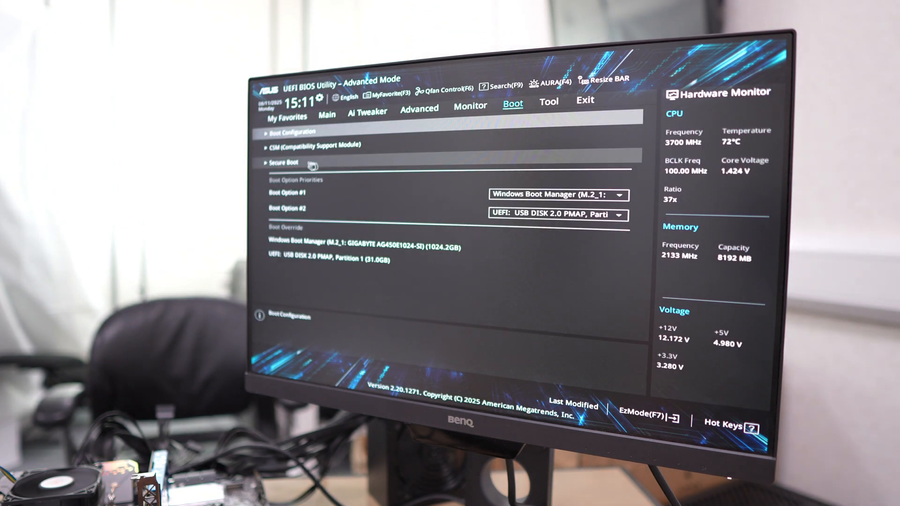
pyautogui.click(290, 162)
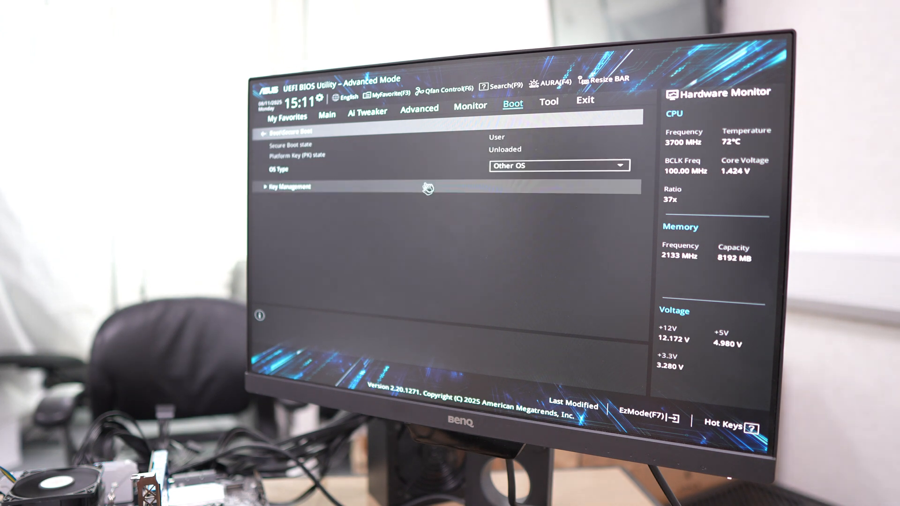
pyautogui.click(559, 165)
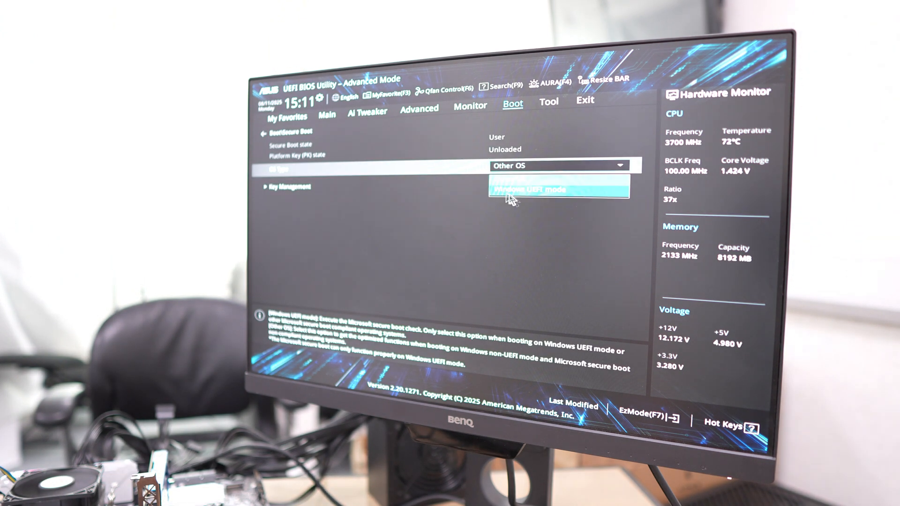
pyautogui.click(528, 190)
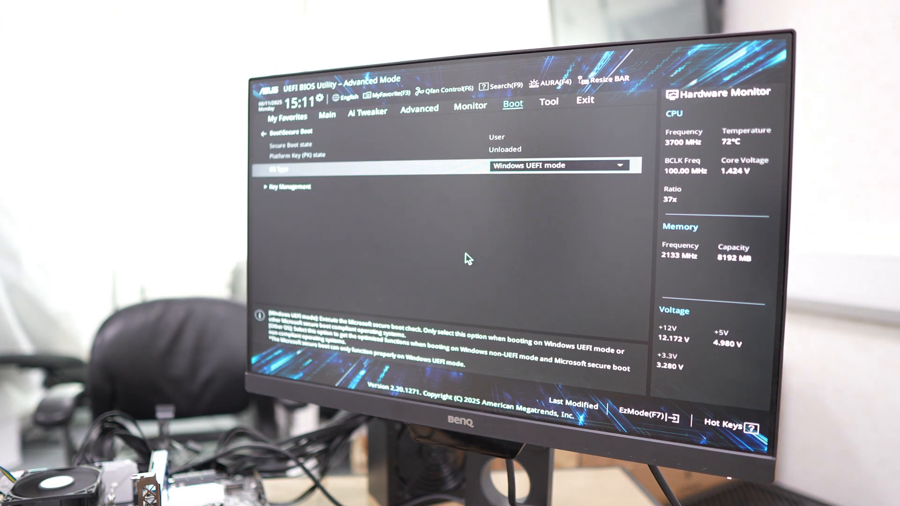